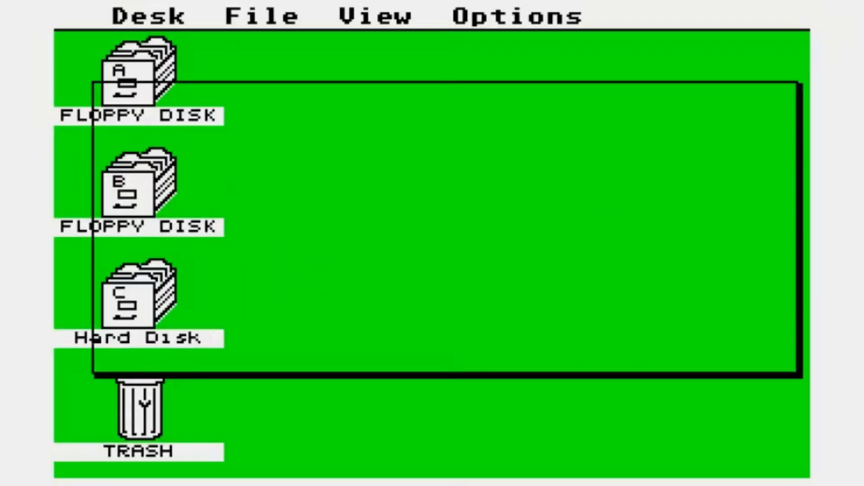
# Open the hard disk C:\ window and then the DEVPAC31 folder to list its contents.
pyautogui.doubleClick(127, 297)
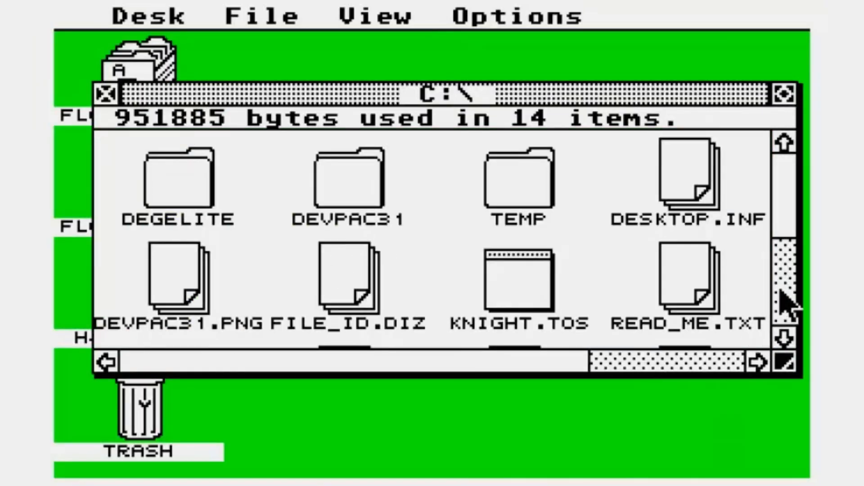
pyautogui.scroll(-3)
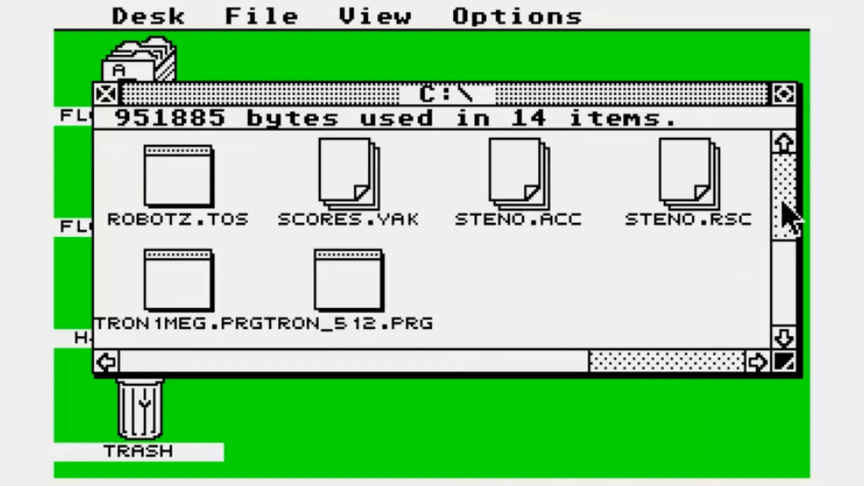
pyautogui.doubleClick(347, 176)
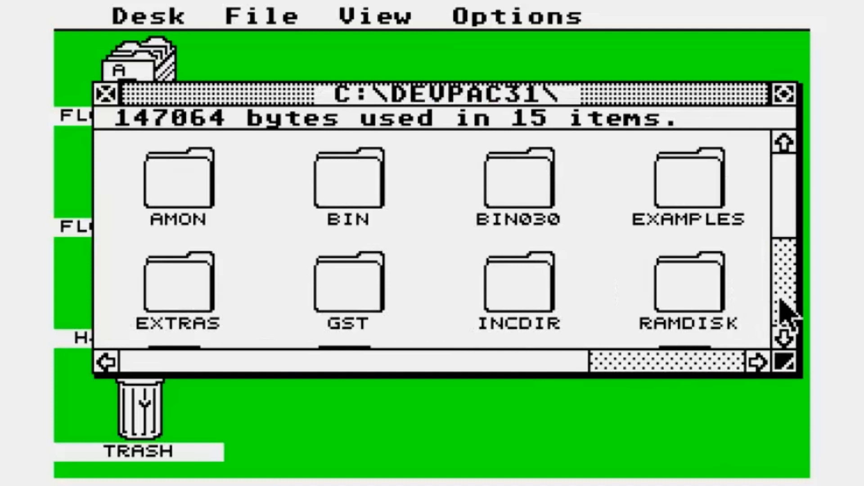
pyautogui.scroll(-3)
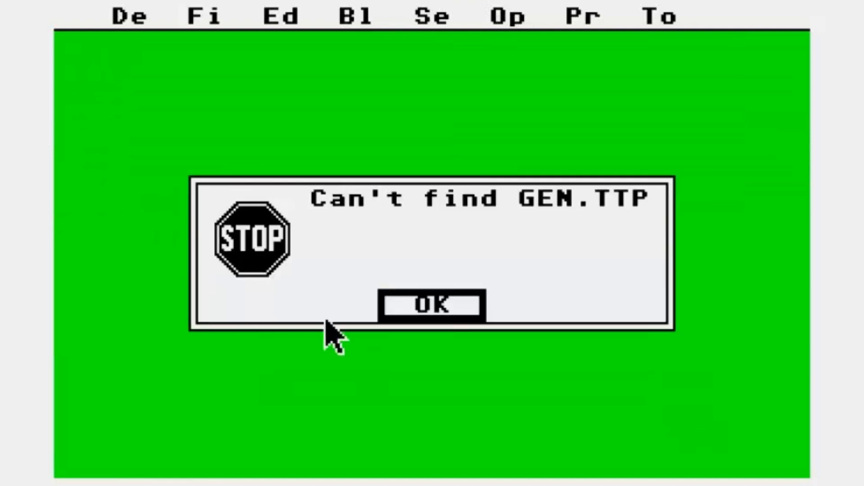
# Dismiss the missing GEN.TTP alert and type 'dfdgfds gg fdg fg' in the editor.
pyautogui.click(432, 304)
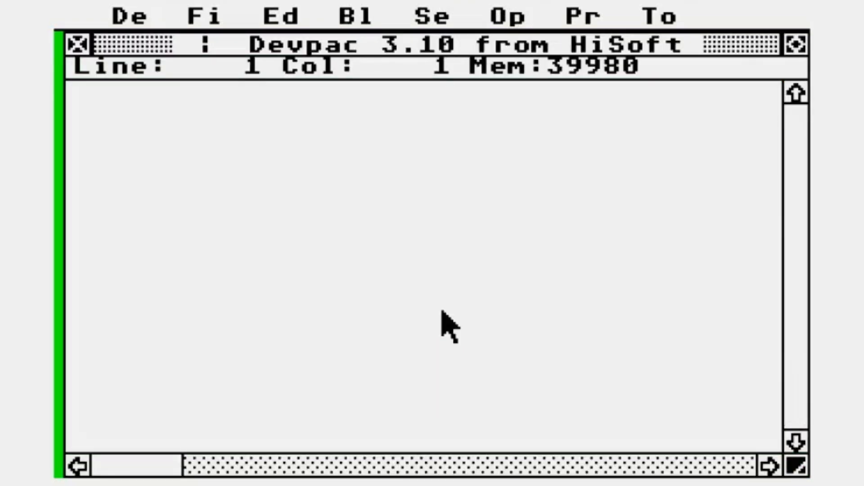
pyautogui.write('dfdgfds gg fdg fg')
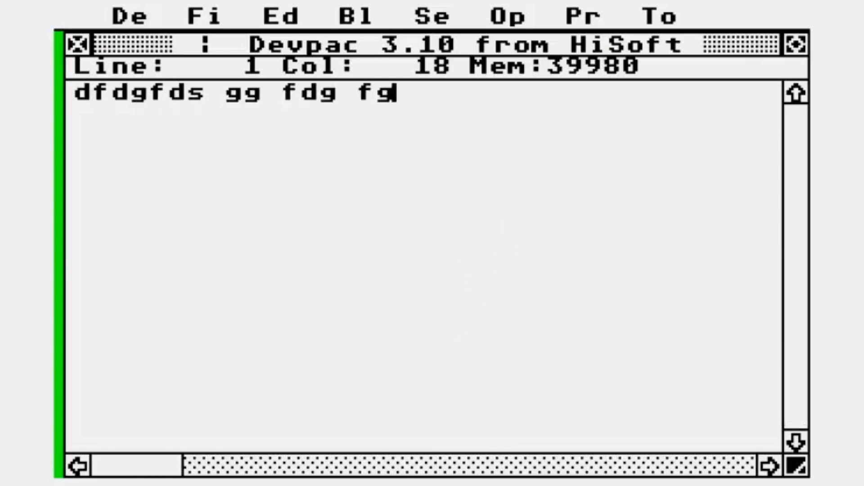
pyautogui.moveTo(405, 204)
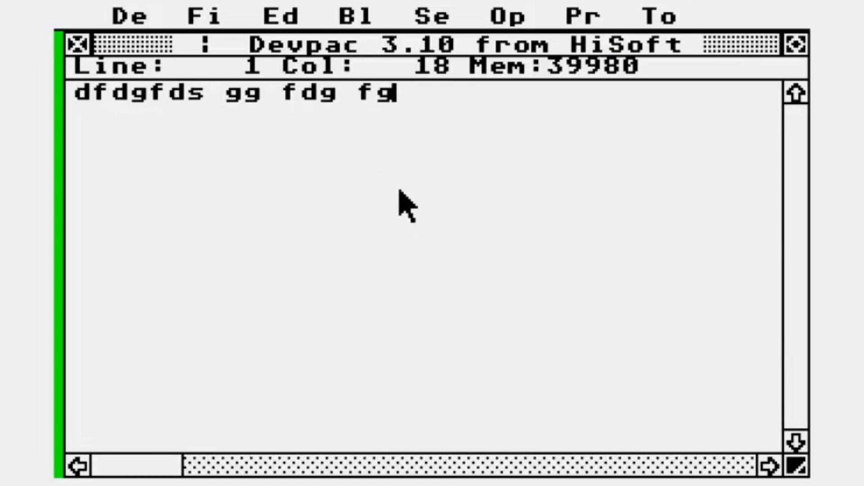